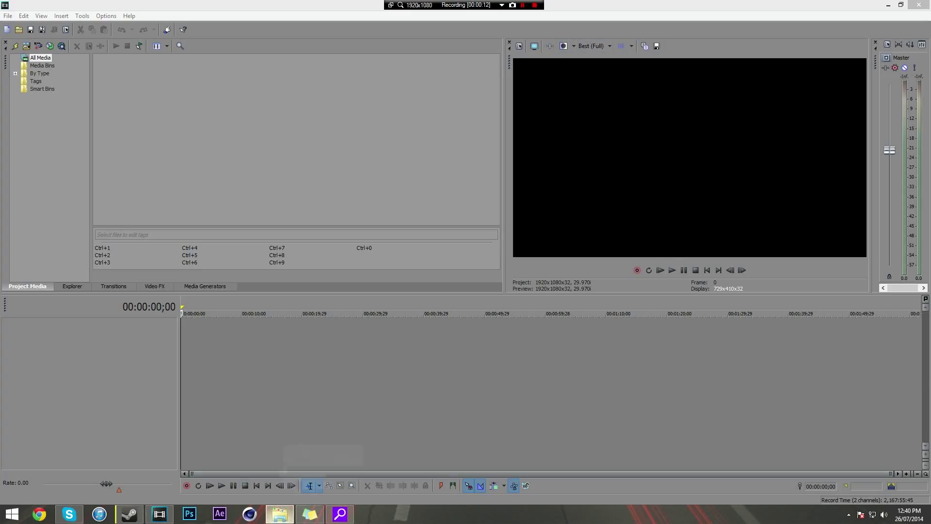
- View the Wrestlemania MP4's Properties > Details, checking 1280×720 resolution, frame rate and stereo audio
click(280, 514)
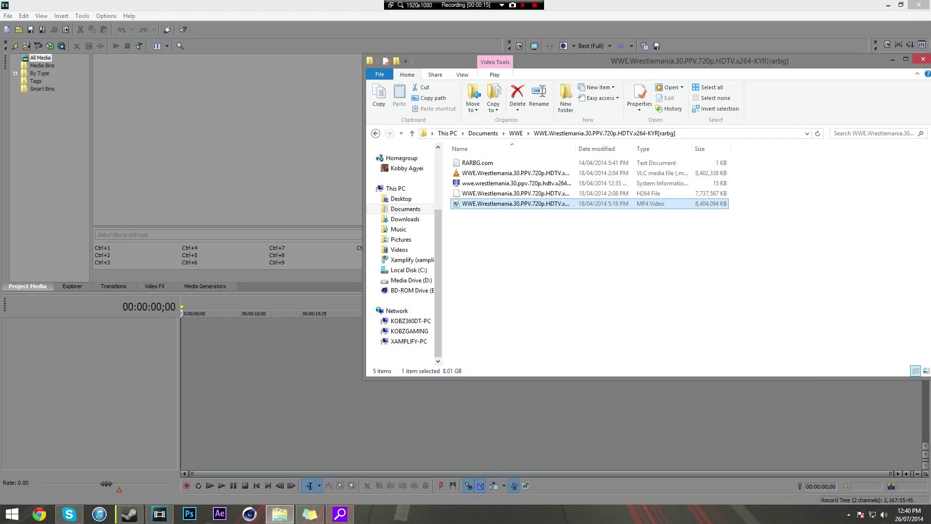
right_click(514, 202)
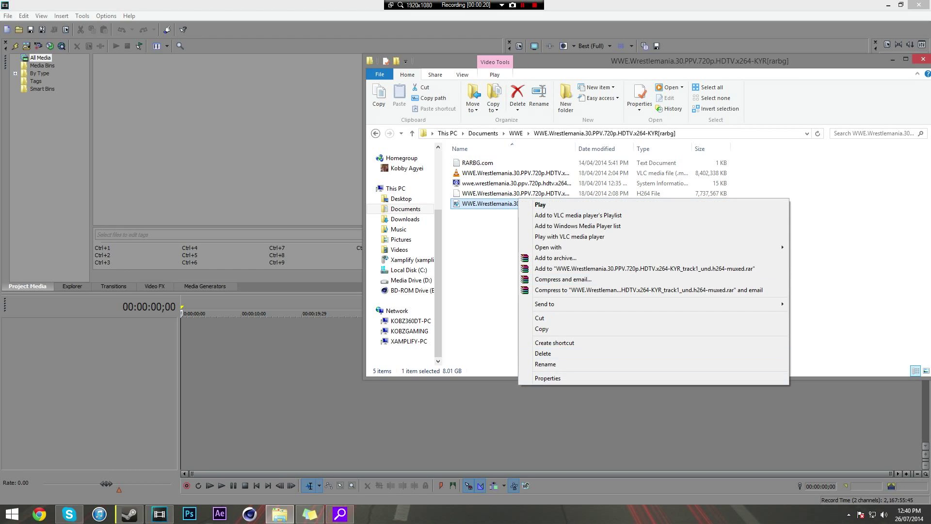
click(547, 377)
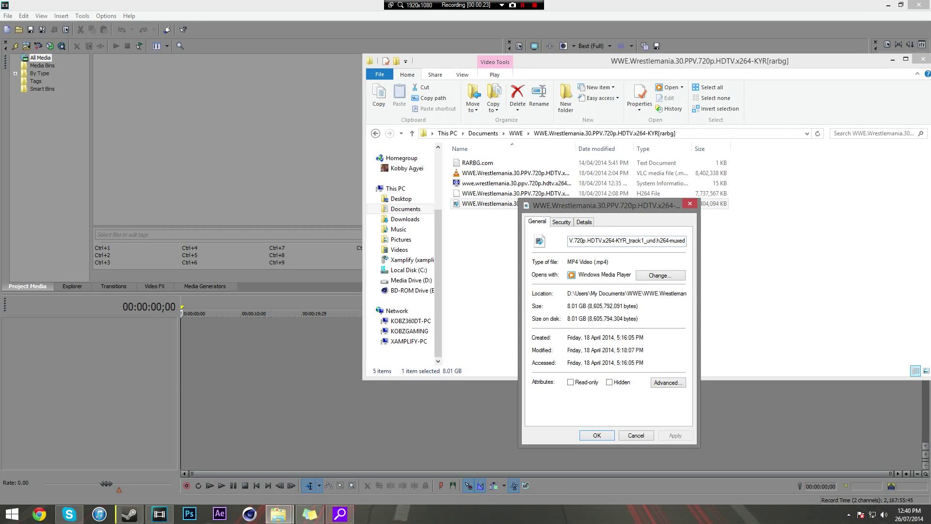
click(583, 221)
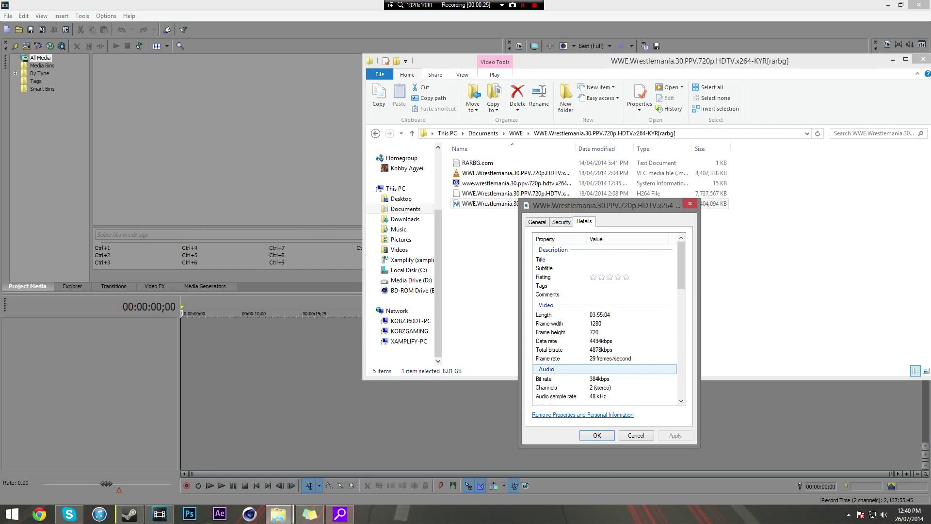
scroll(down, 3)
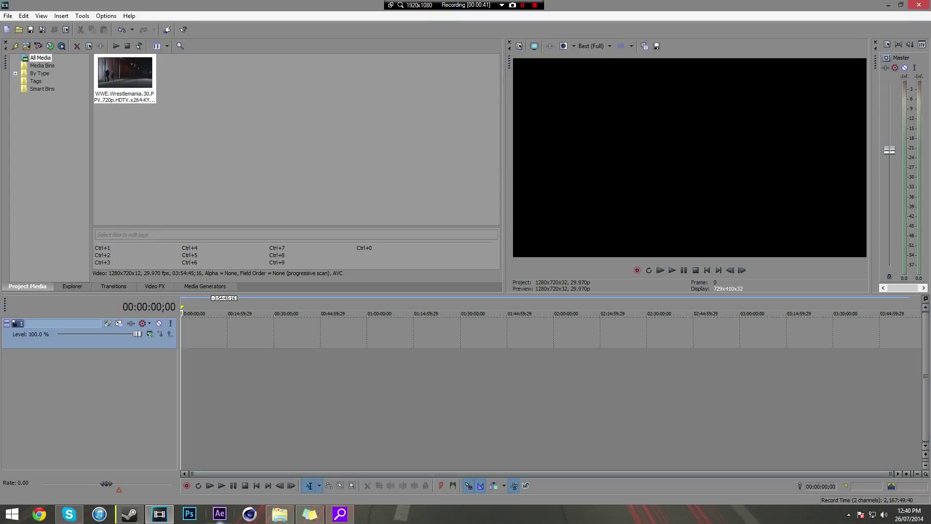
mouse_move(219, 512)
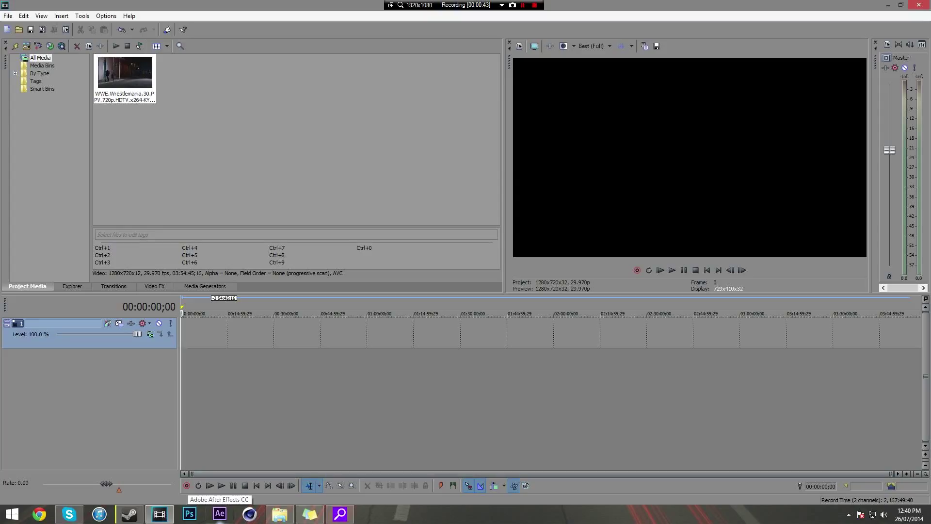
- Launch After Effects from the taskbar to re-render the imported MP4
click(279, 513)
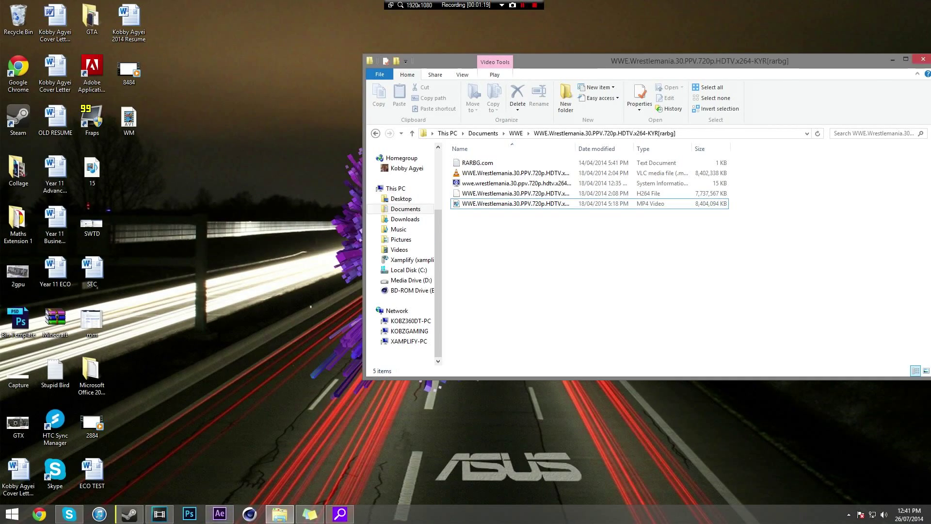
- Select the VLC and MP4 files in the wrestling folder, then bring After Effects forward
click(513, 173)
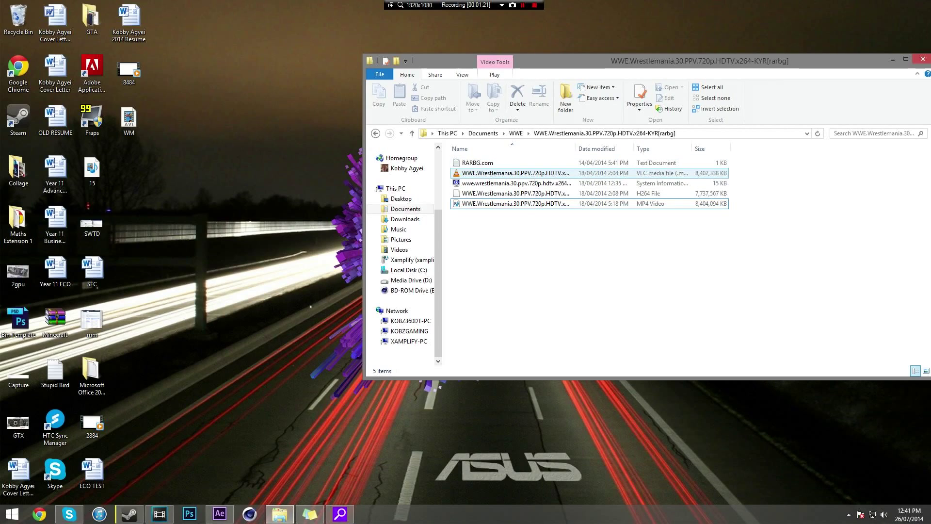
click(218, 514)
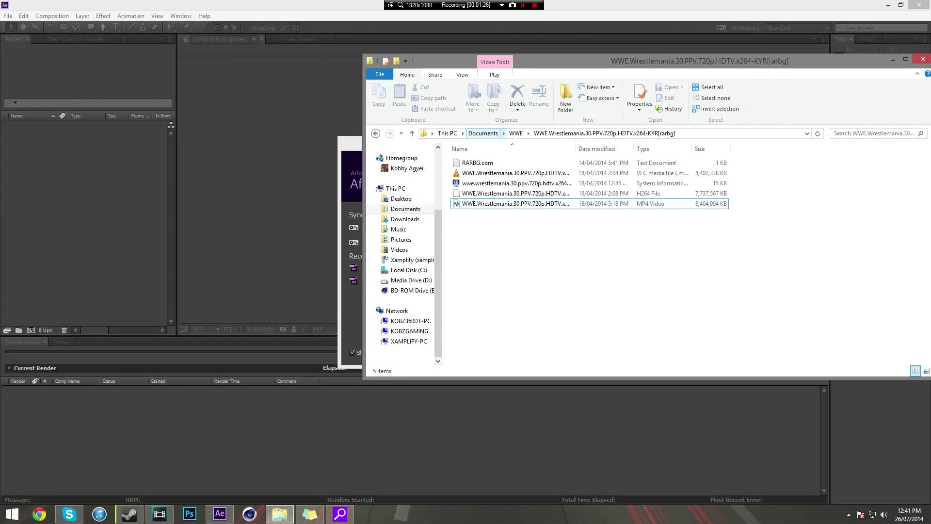
click(514, 173)
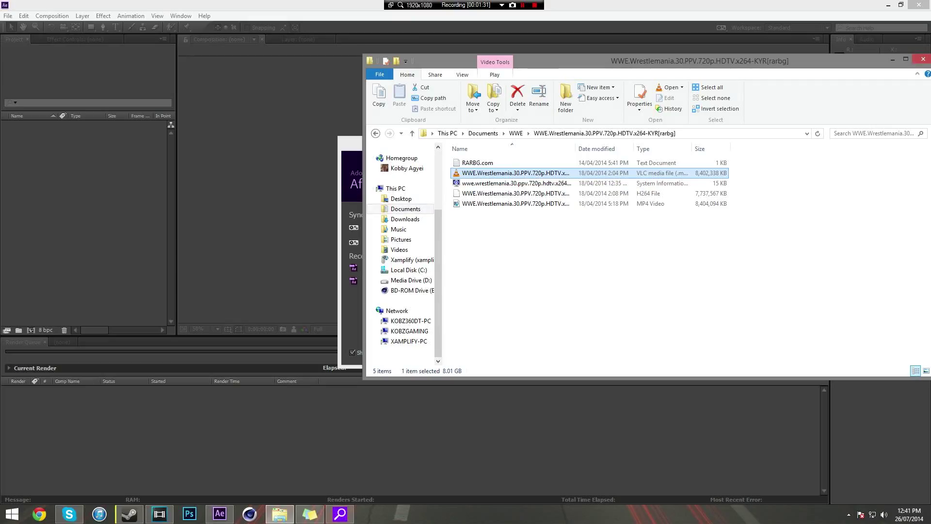
mouse_move(515, 184)
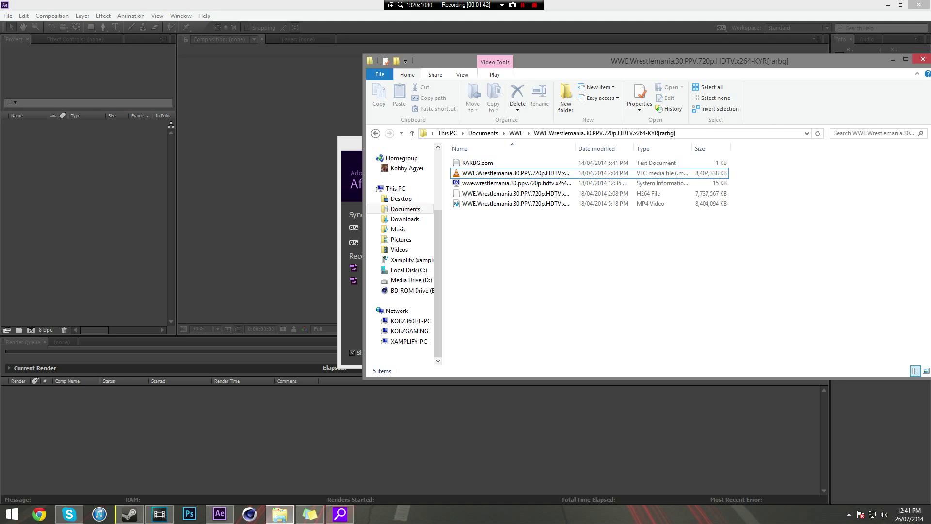
click(514, 202)
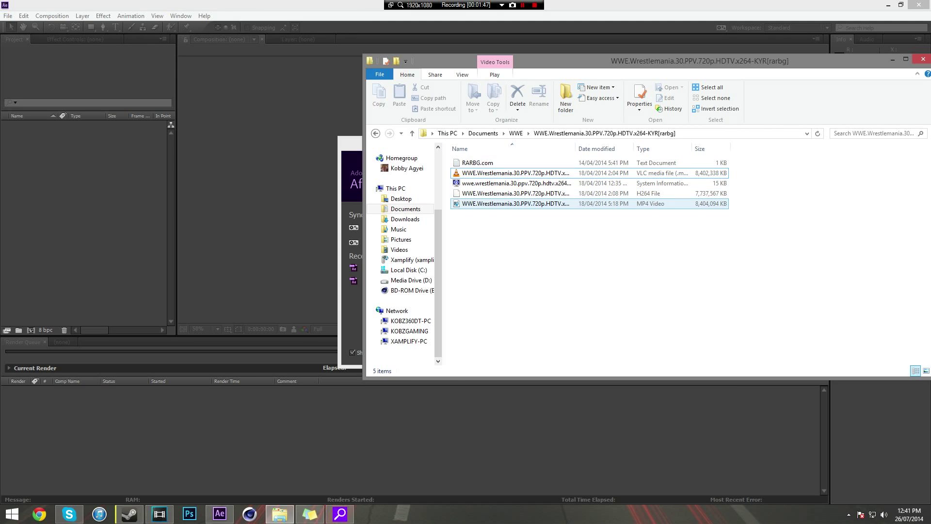
click(514, 203)
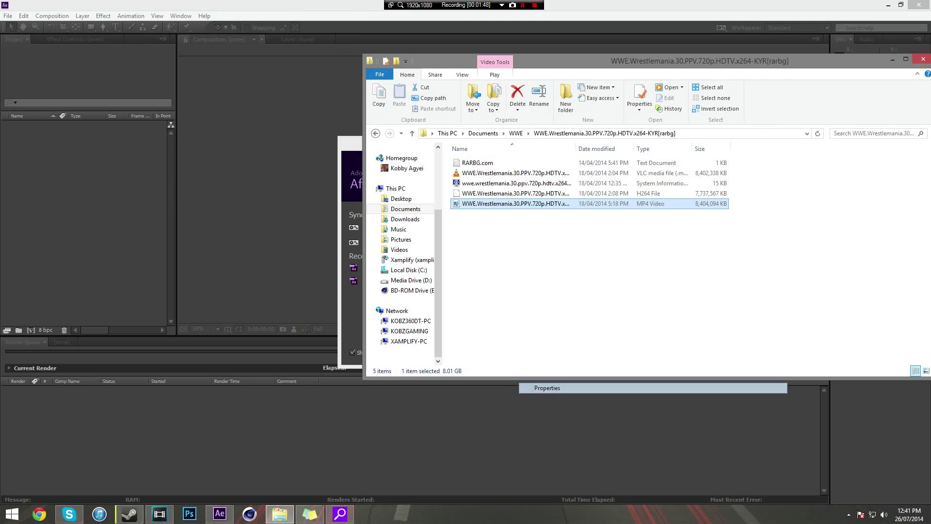
click(514, 184)
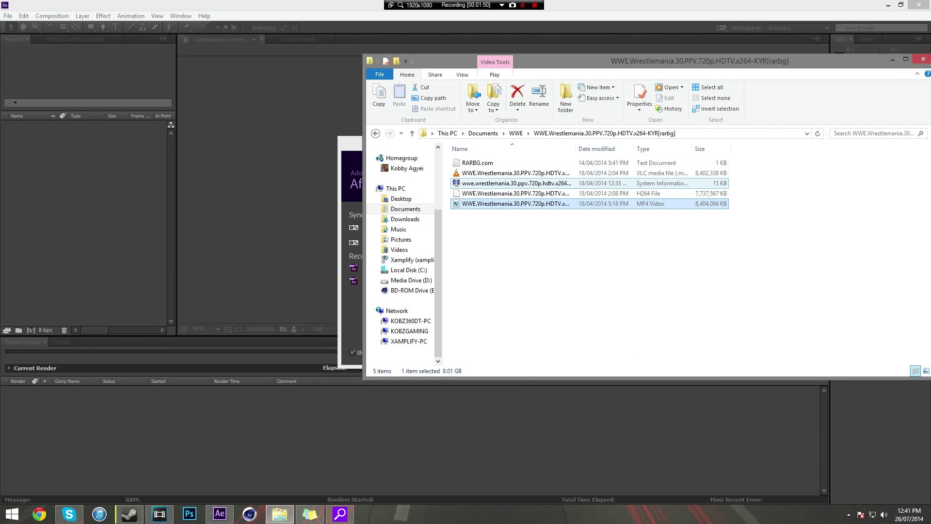
click(515, 203)
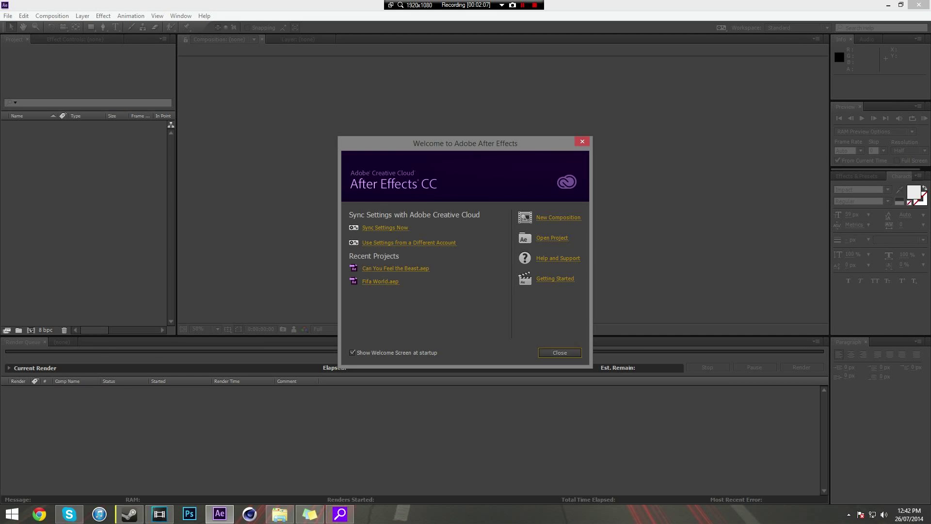
- Dismiss the welcome screen and choose File > Import > File to bring in footage
click(8, 15)
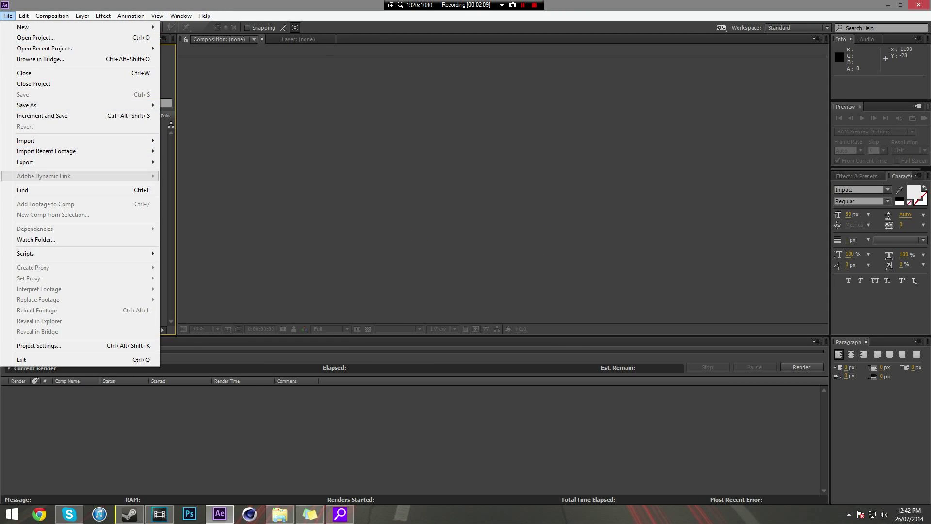
click(25, 140)
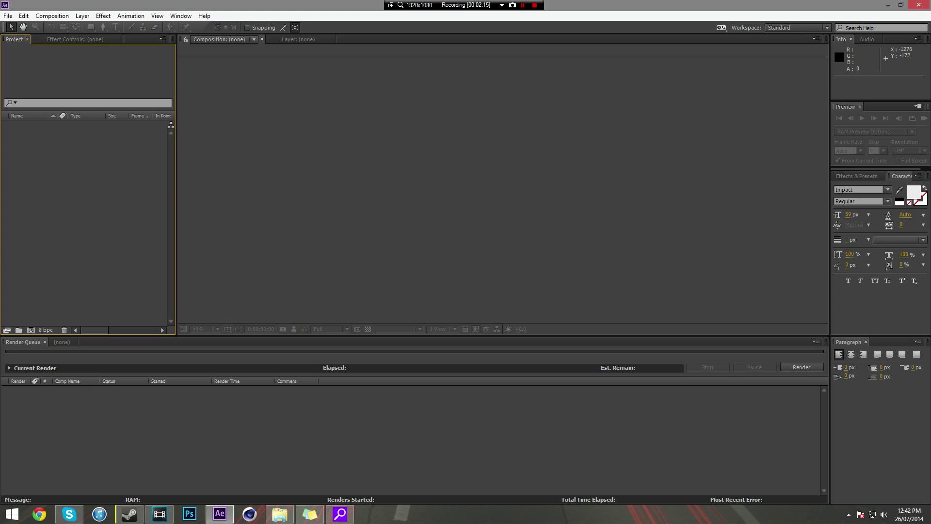
click(7, 16)
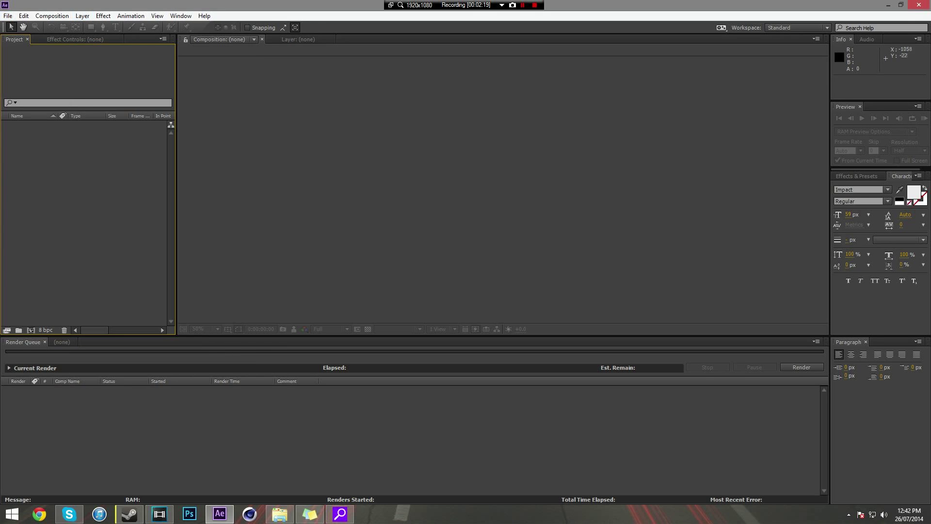
click(279, 513)
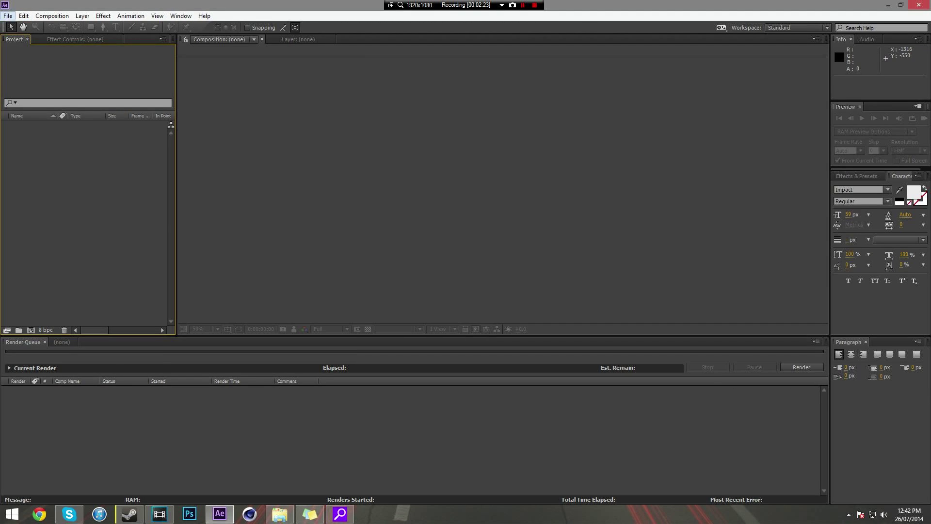
click(8, 15)
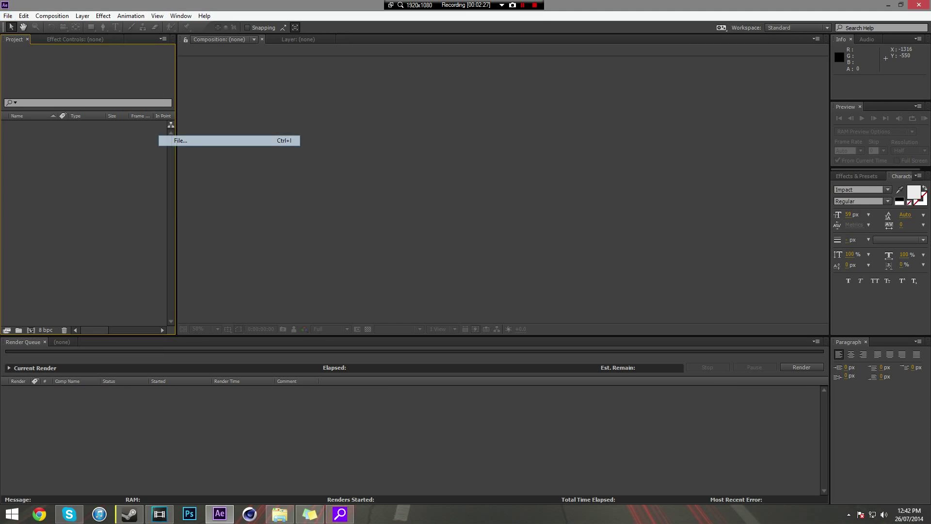
click(181, 140)
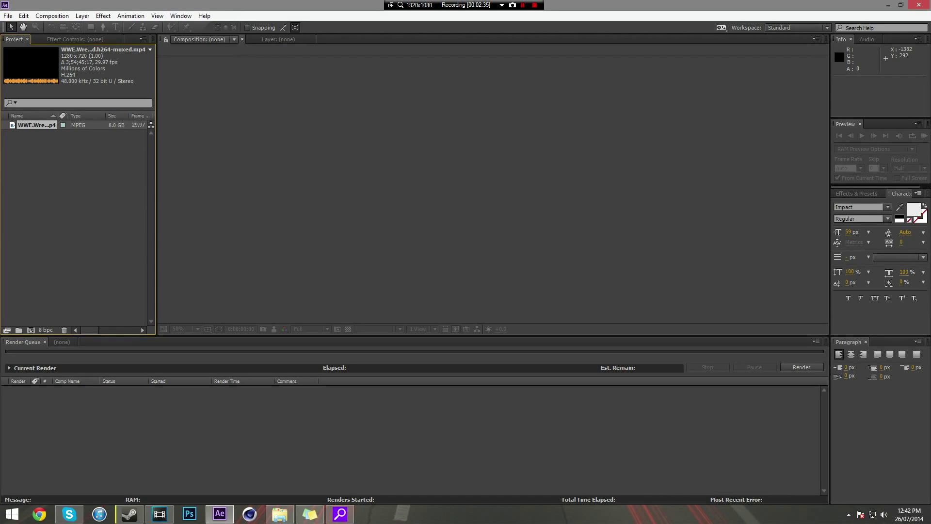
- Twirl open the Wrestlemania layer's Audio properties to show its waveform
click(234, 39)
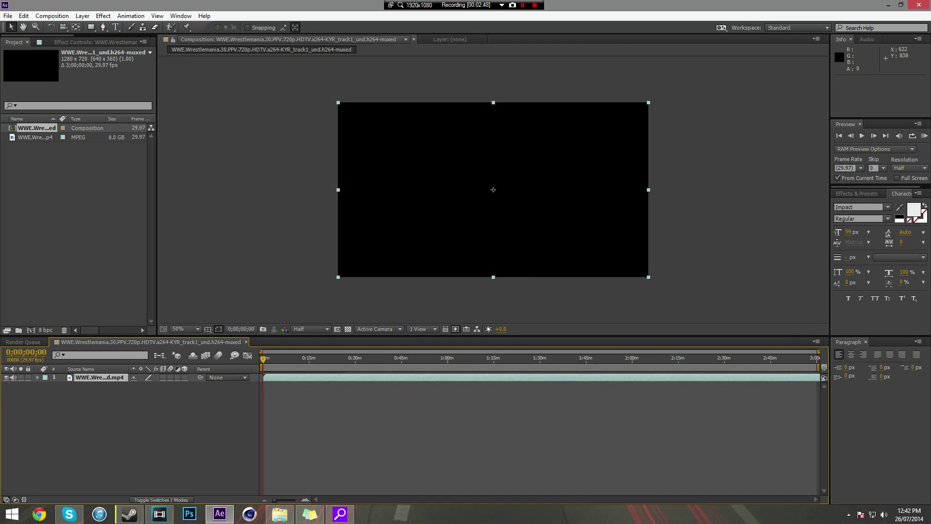
click(7, 16)
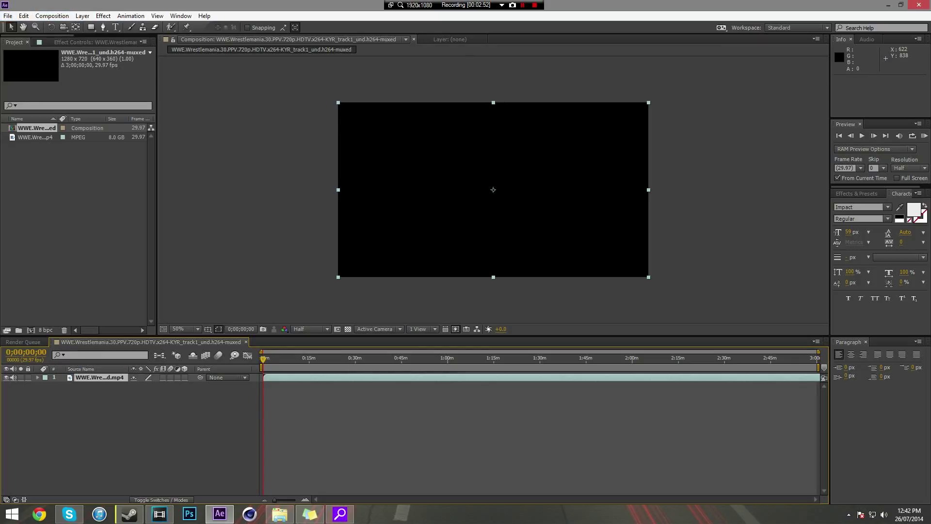
click(45, 377)
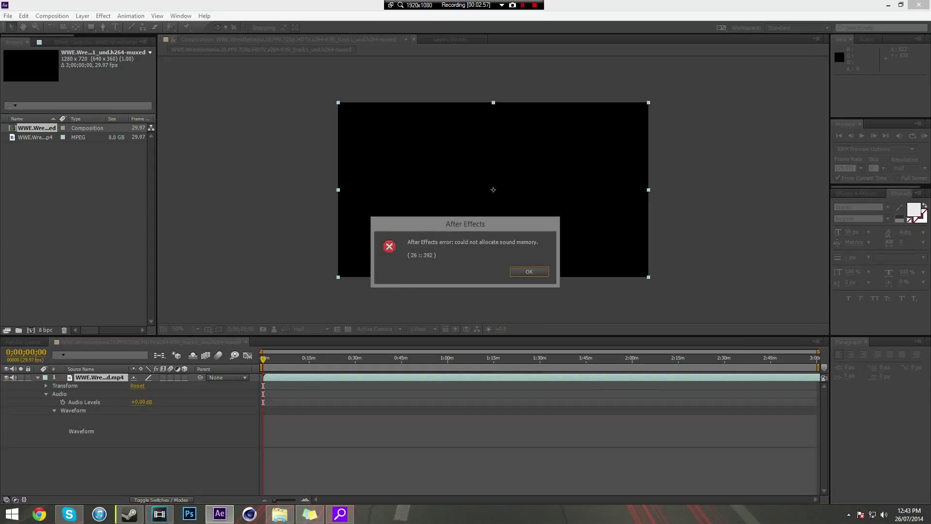
- Dismiss the sound memory error and head to the menu to queue the composition for rendering
click(528, 272)
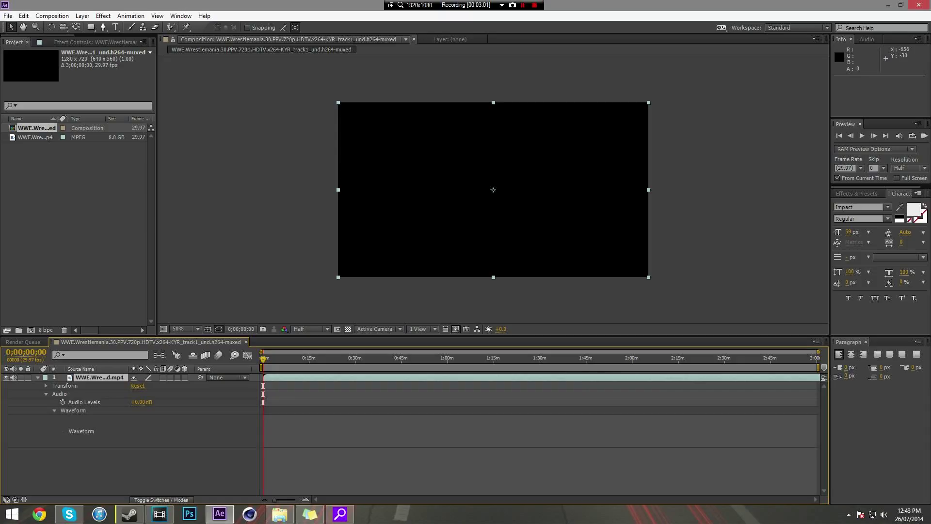
click(8, 15)
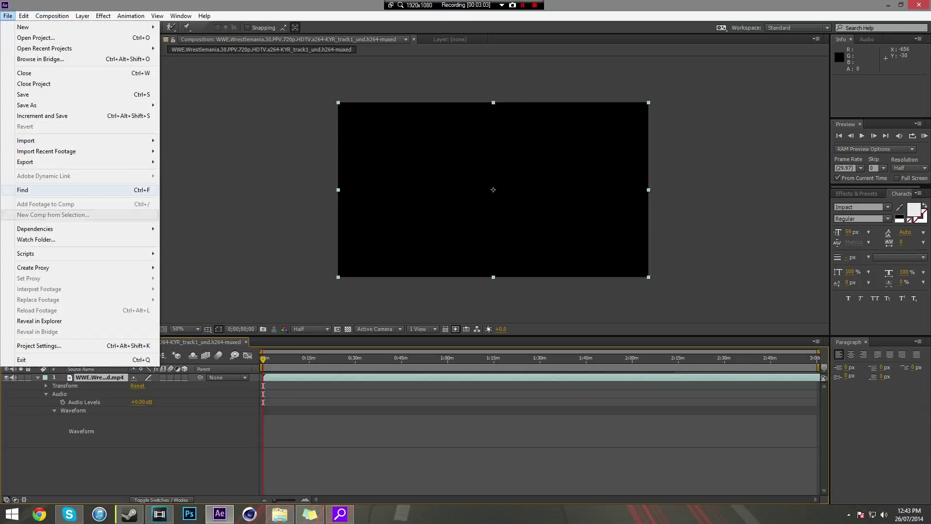
mouse_move(35, 229)
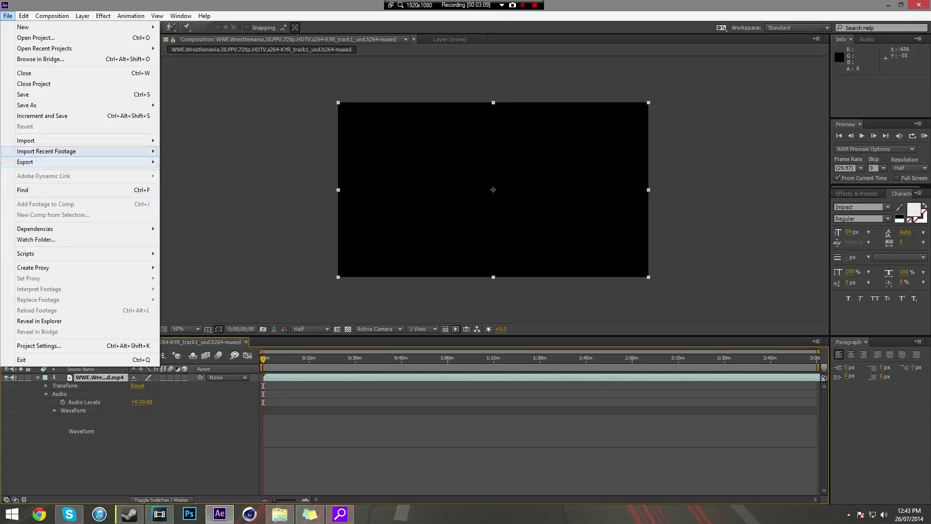
mouse_move(25, 140)
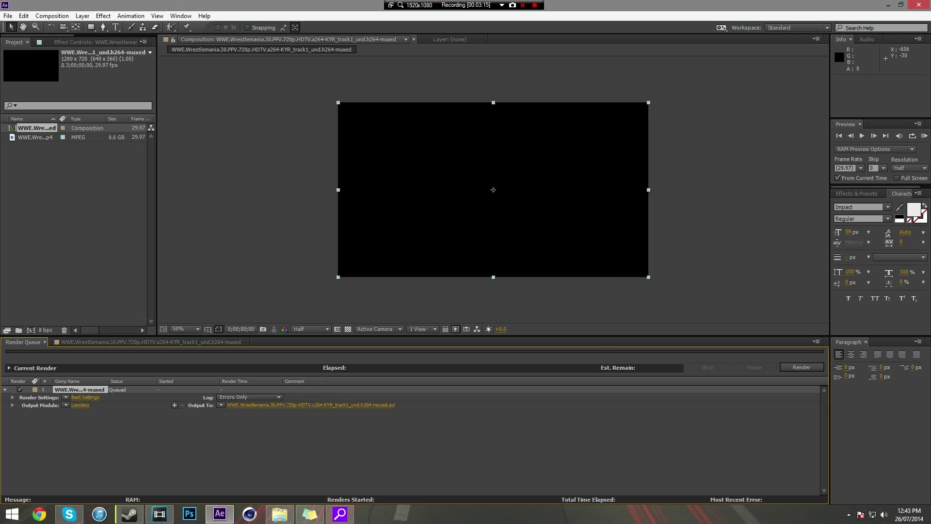
- Set the render's output module to H.264 format with Audio Output On, saving as MP4
click(80, 404)
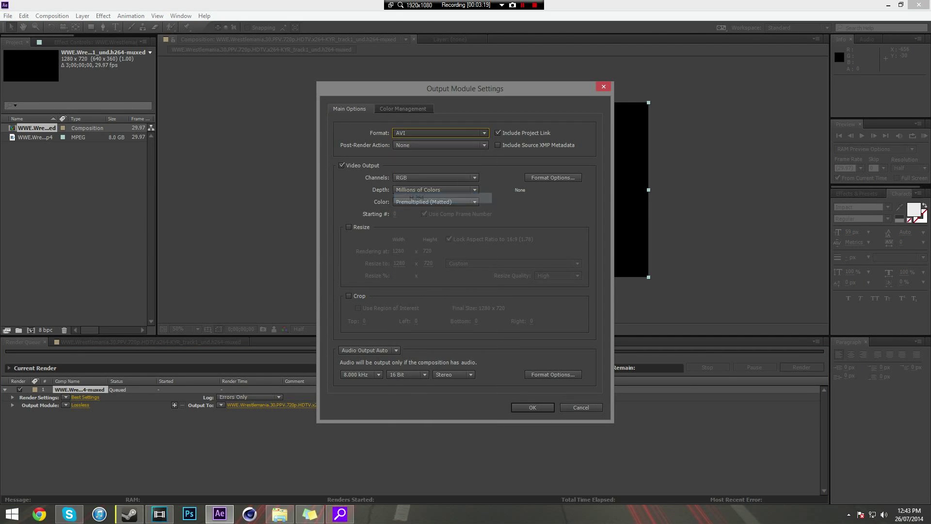
click(369, 350)
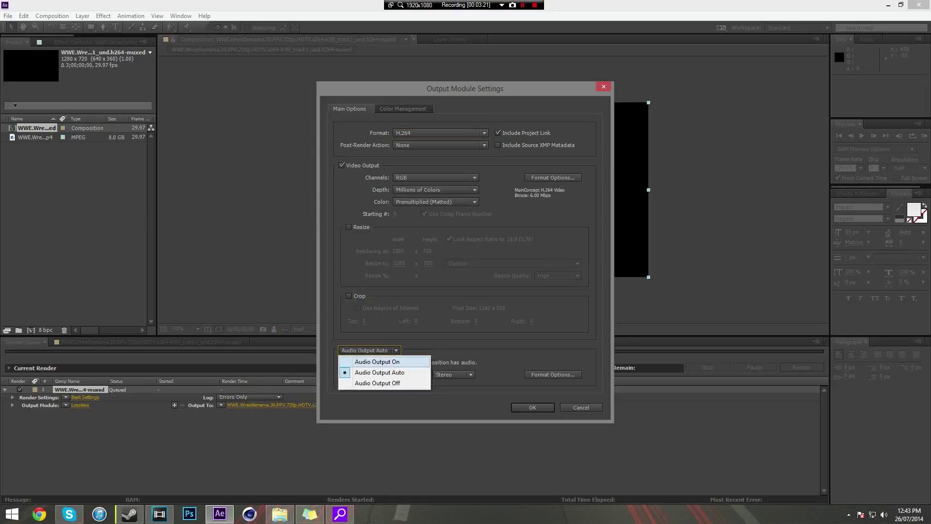
click(377, 362)
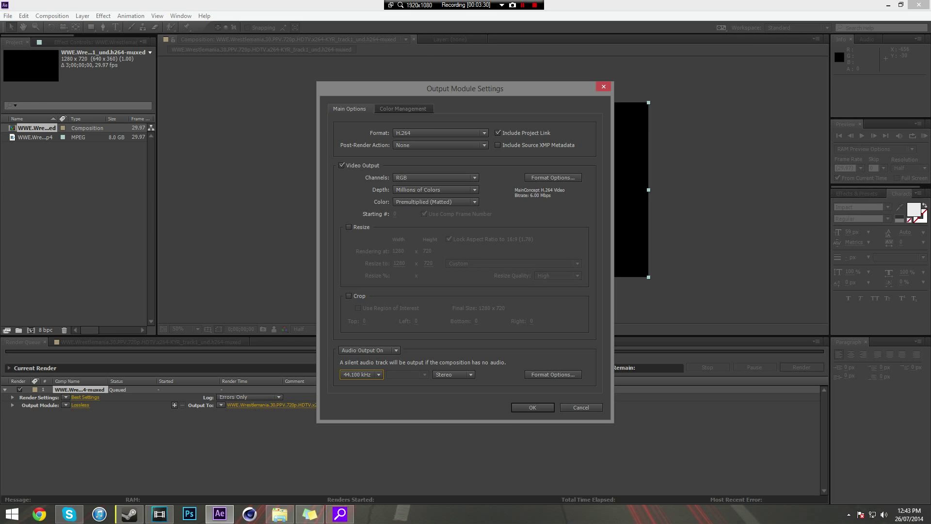
click(531, 407)
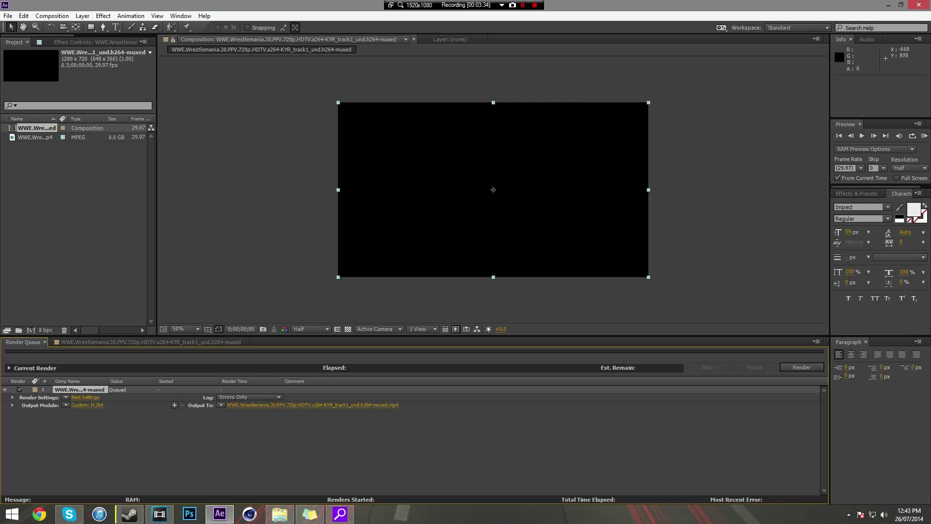
- Start rendering the Wrestlemania composition to its H.264 MP4
click(800, 367)
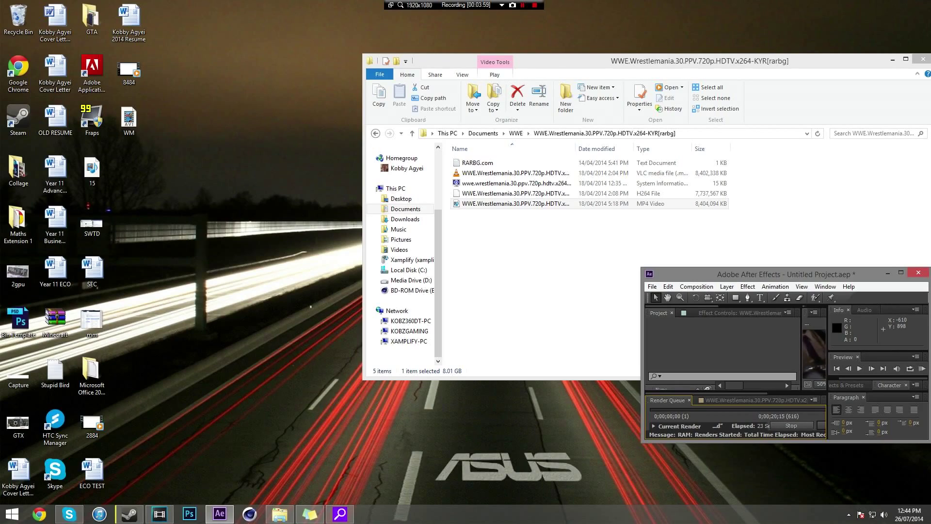
- Minimize After Effects and inspect the rendered Wrestlemania MP4 in the News and Crap folder
click(795, 425)
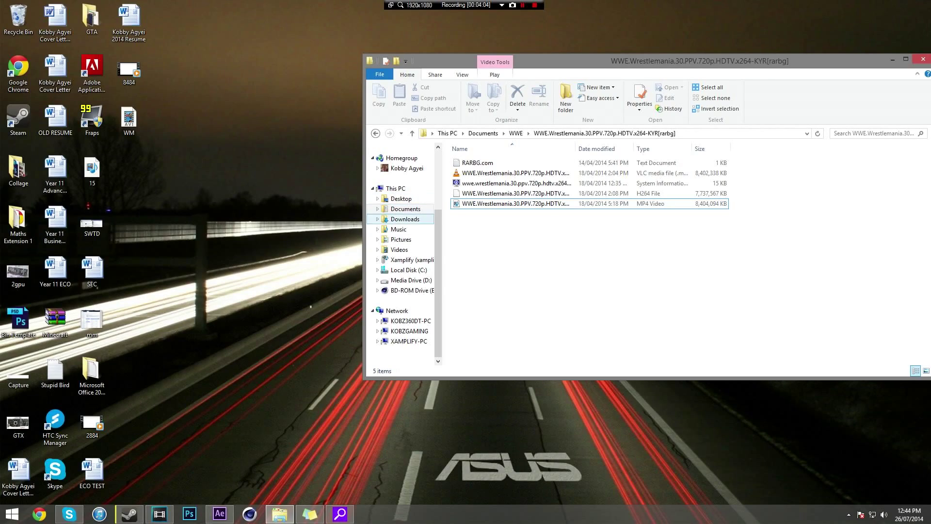
scroll(up, 3)
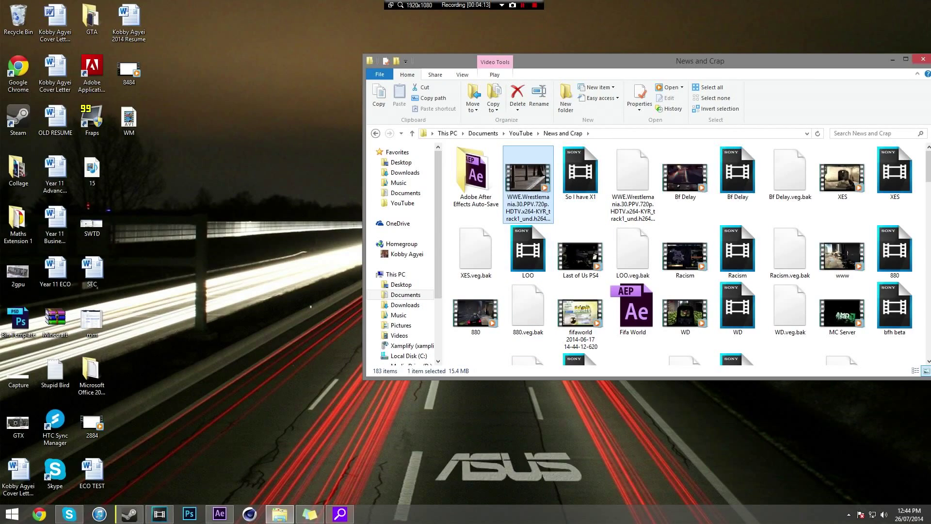
right_click(528, 179)
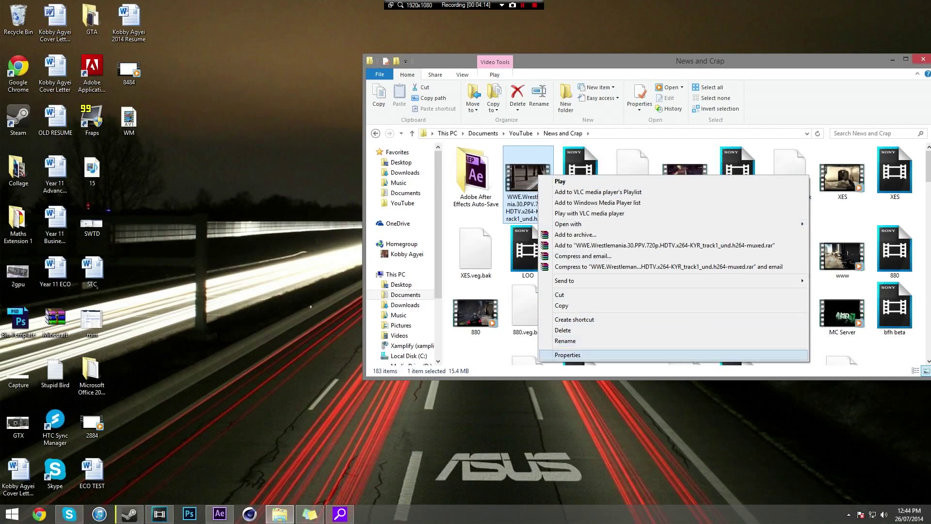
click(568, 355)
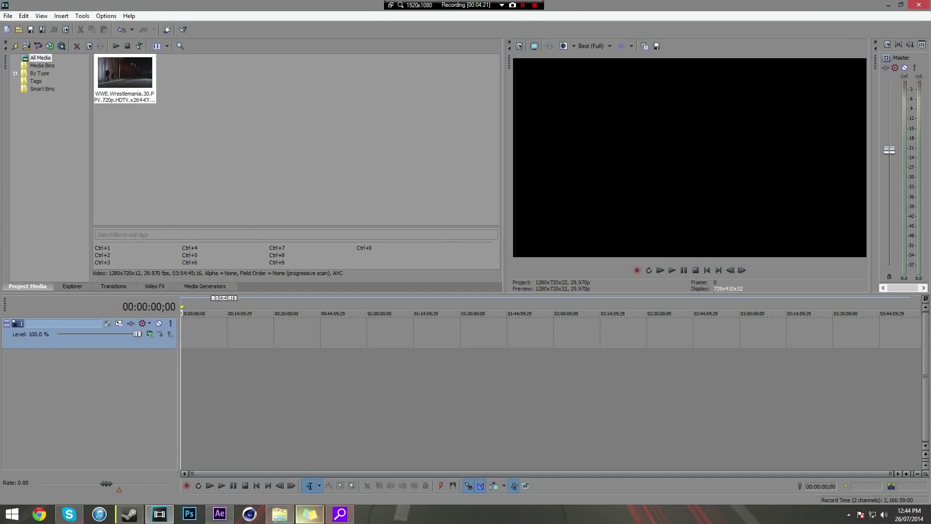
- Switch back to Sony Vegas Pro to import the rendered MP4
click(279, 513)
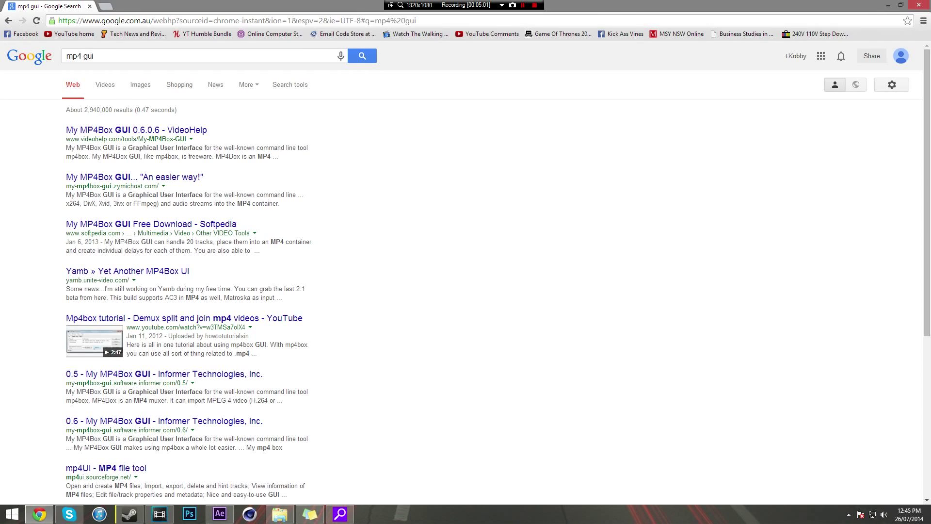
mouse_move(136, 129)
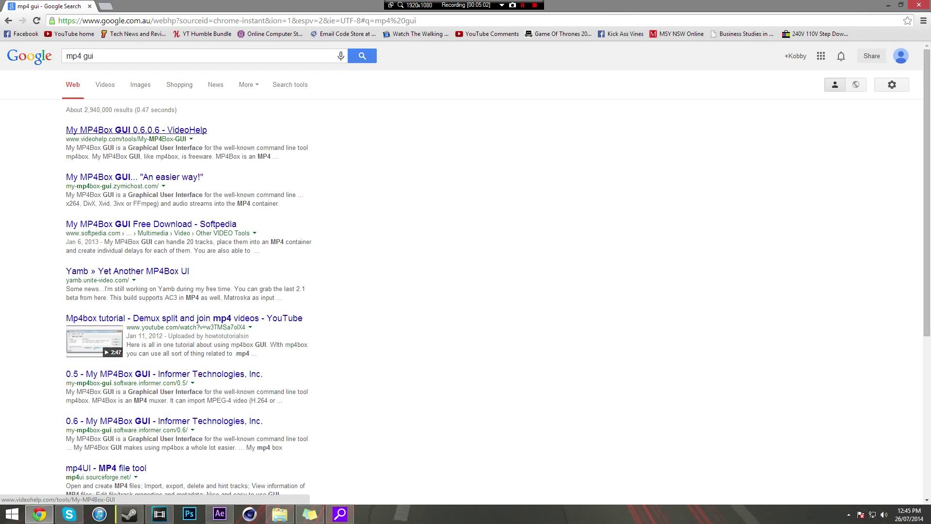
- Open the My MP4Box GUI 0.6.0.6 VideoHelp page from the search results
click(142, 7)
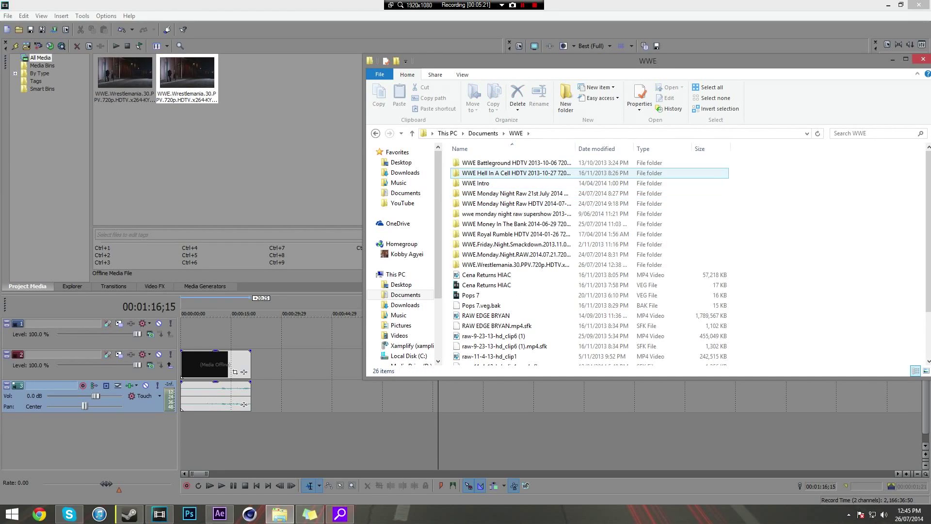
- Open the WWE.Wrestlemania.30 folder and select its original 8 GB MP4 video
double_click(515, 263)
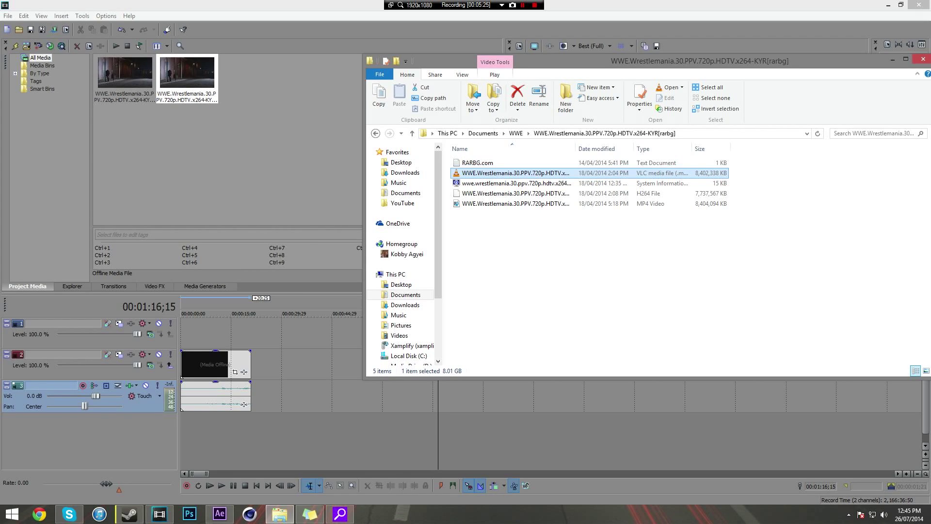
click(515, 202)
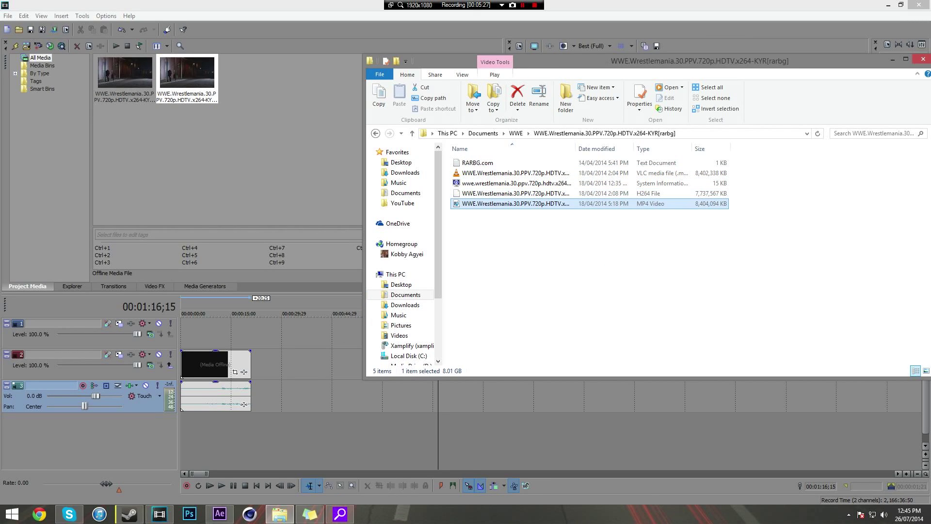